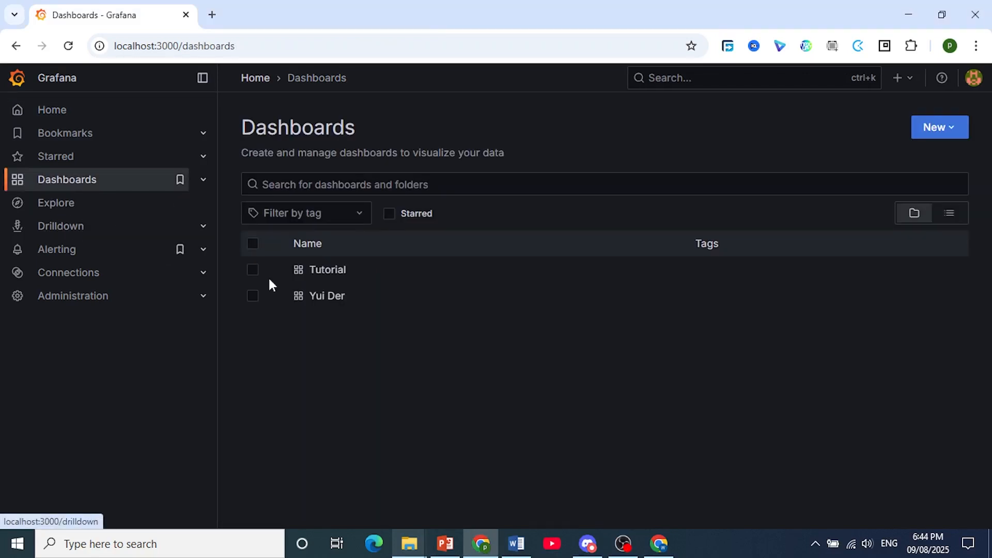
Step: Open the Tutorial dashboard from the Dashboards list
left_click(328, 270)
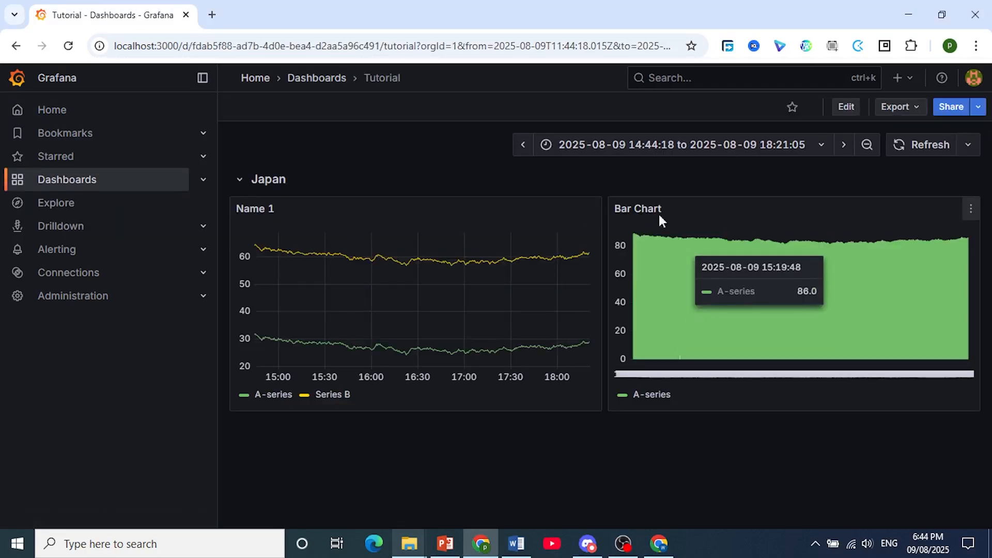
mouse_move(855, 125)
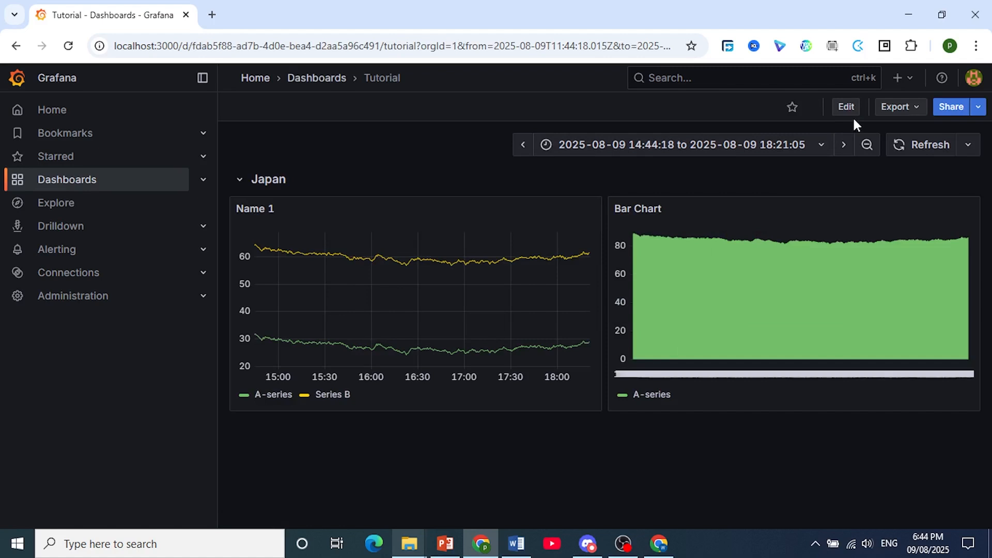
mouse_move(846, 107)
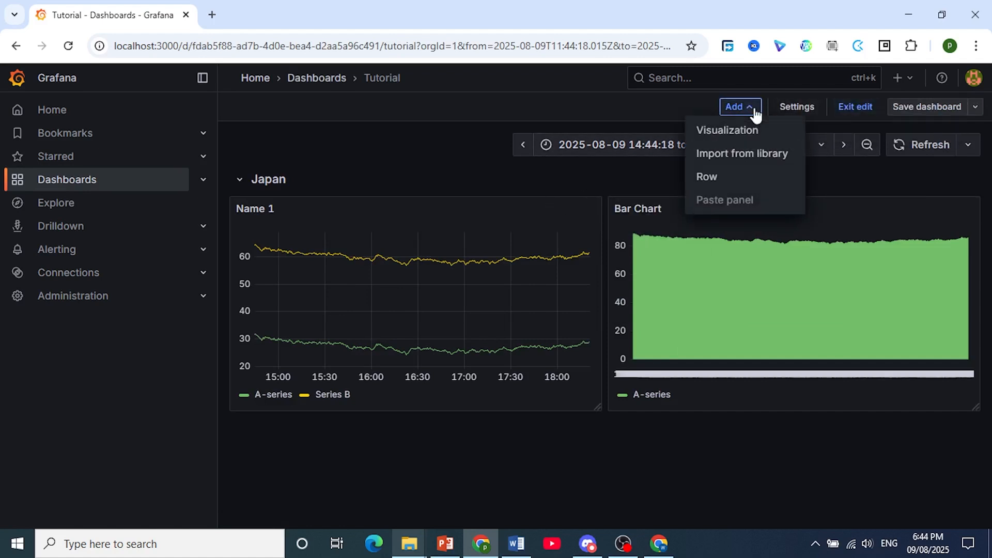
Step: Add a new empty row titled 'Row title' above the Japan row in edit mode
left_click(706, 176)
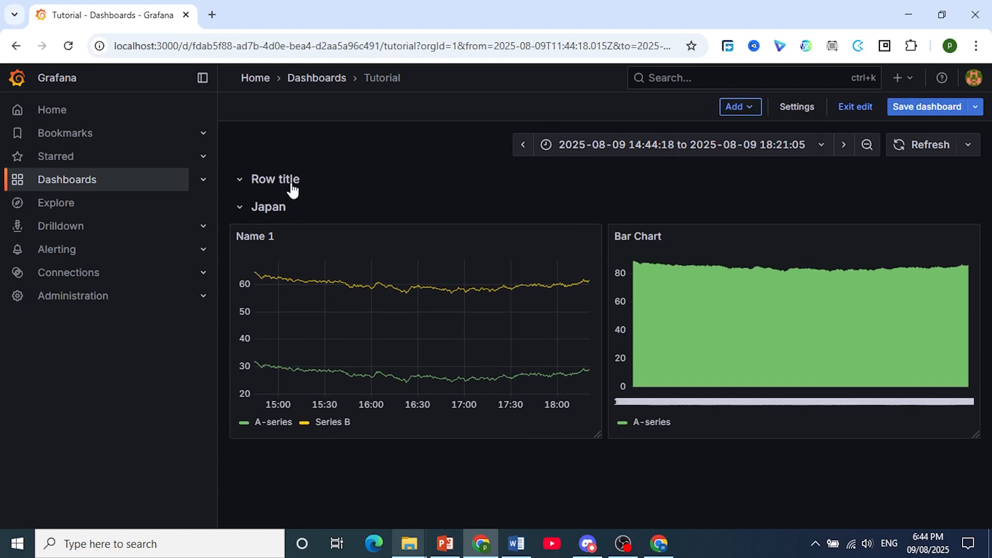
mouse_move(300, 348)
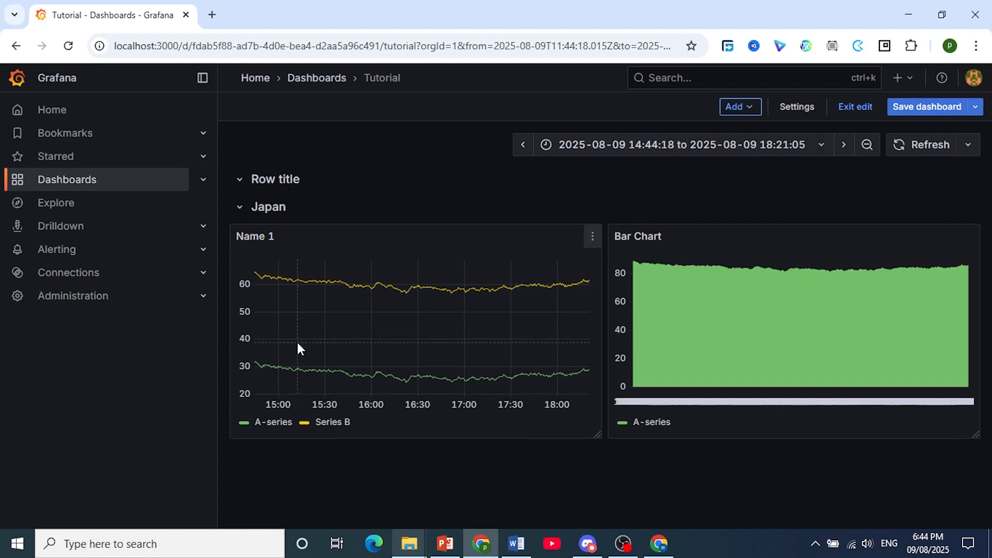
mouse_move(910, 120)
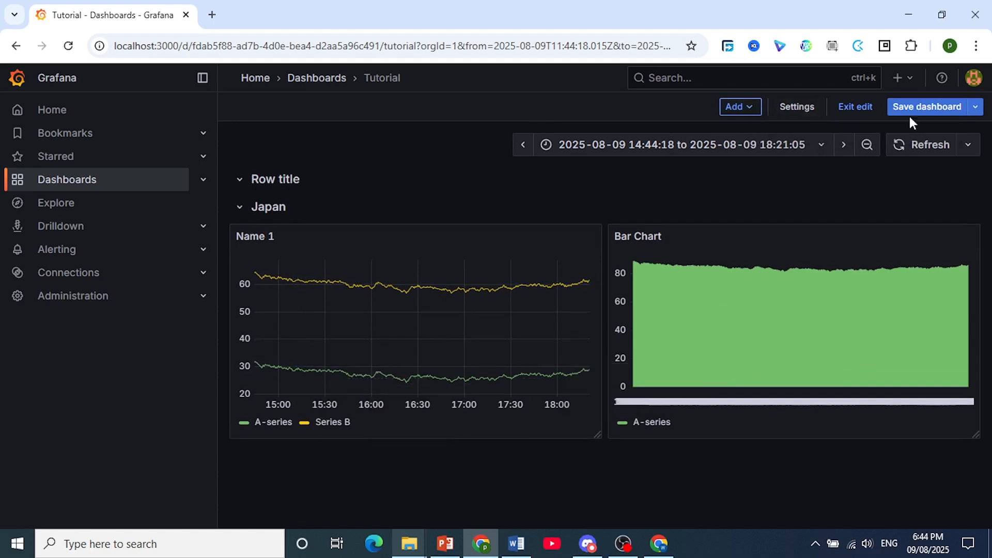
Step: Add a new visualization panel and make it a Gauge
left_click(736, 107)
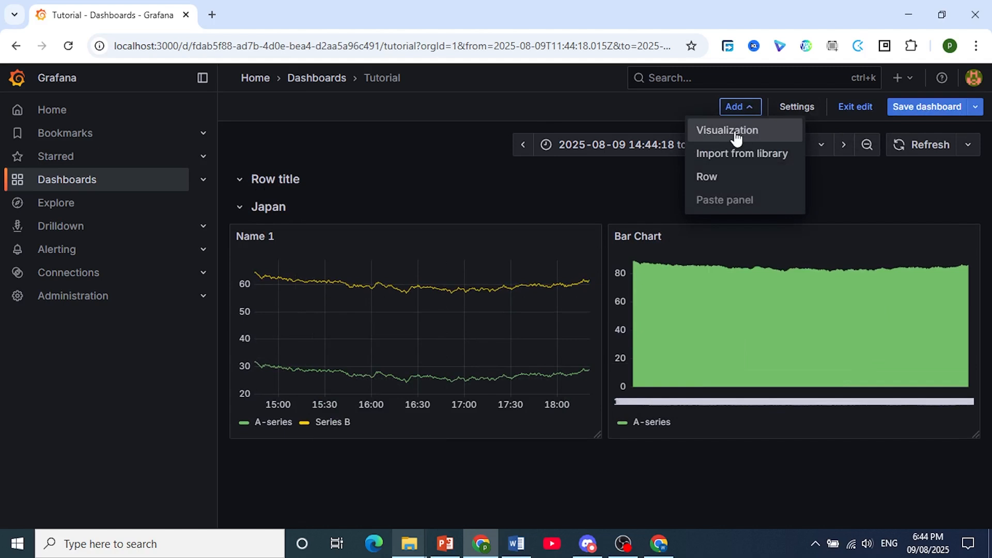
left_click(727, 130)
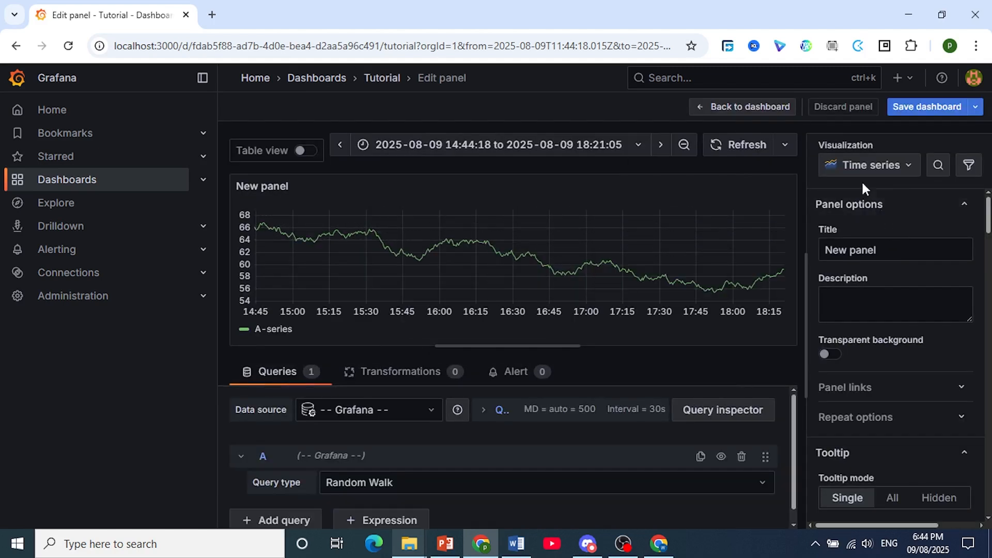
left_click(869, 165)
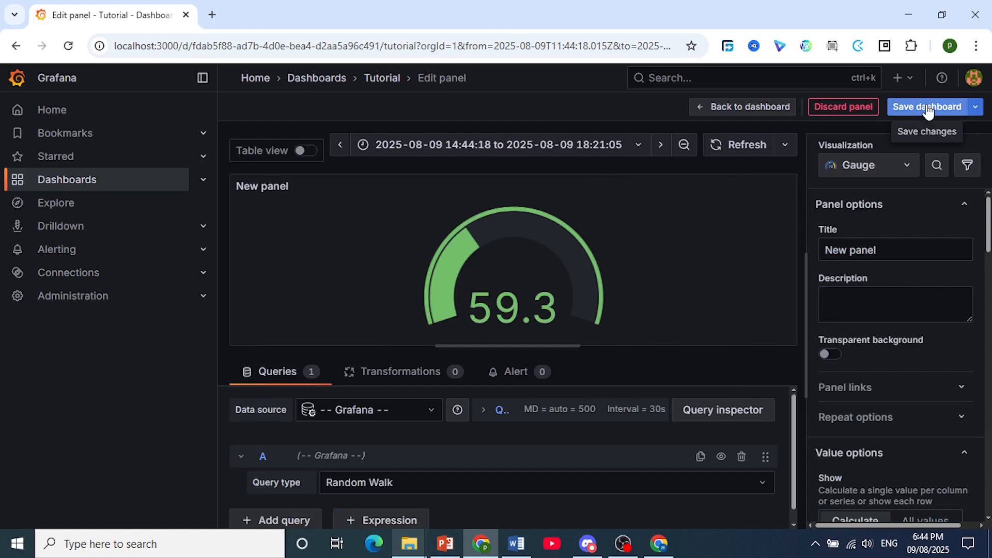
Step: Save the dashboard and return to it showing the 59.3 gauge
left_click(926, 107)
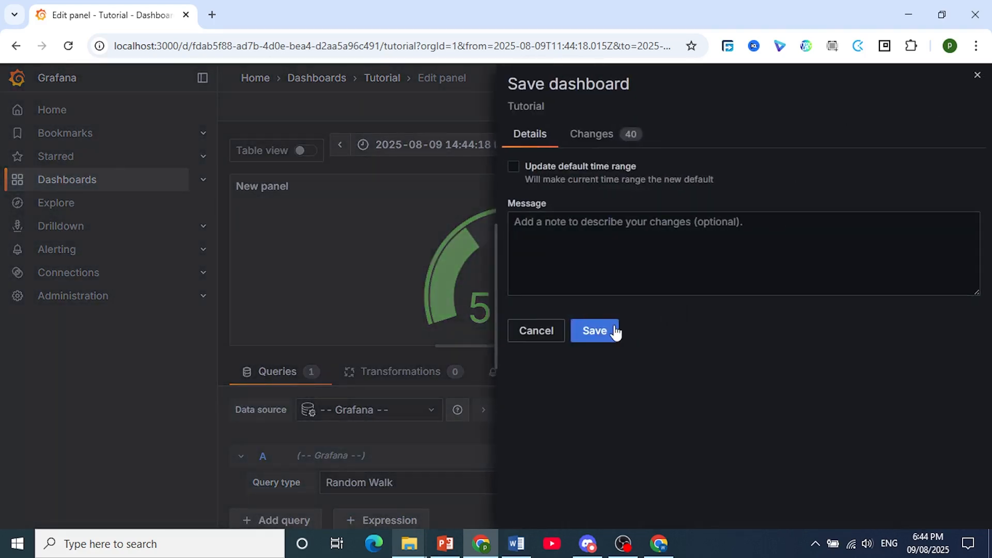
left_click(594, 330)
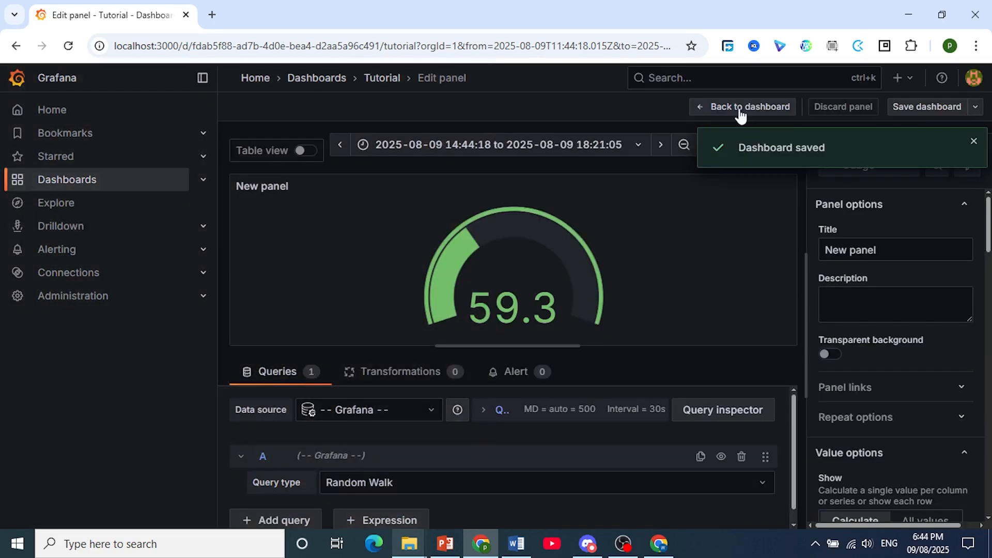
left_click(748, 107)
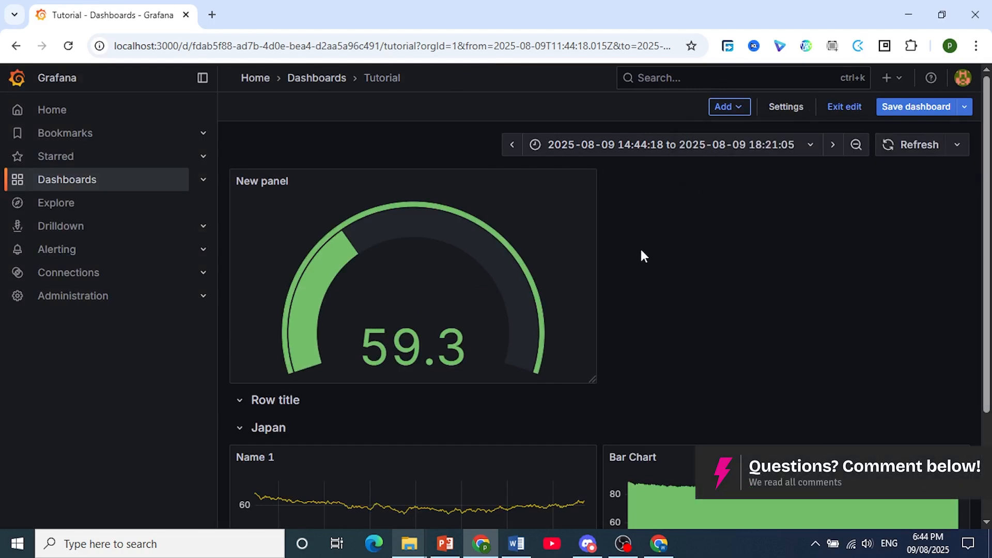
mouse_move(493, 176)
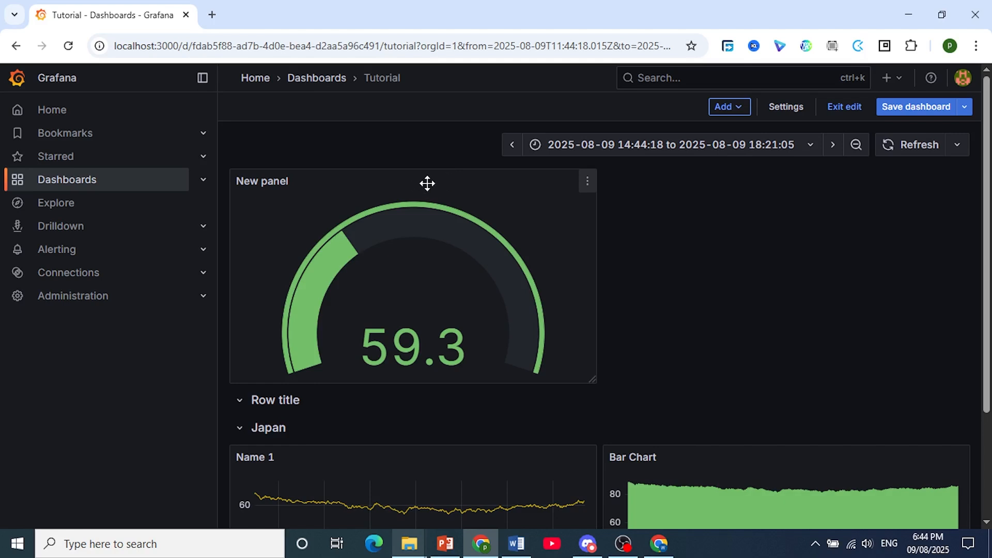
mouse_move(421, 178)
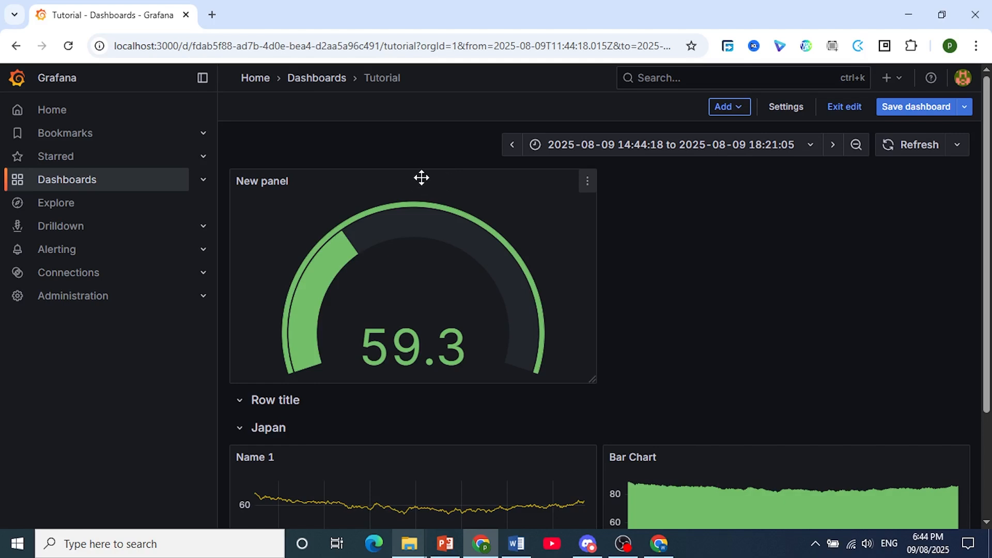
Step: Drag the 59.3 gauge panel into the 'Row title' row above Japan
left_click_drag(420, 180, 519, 232)
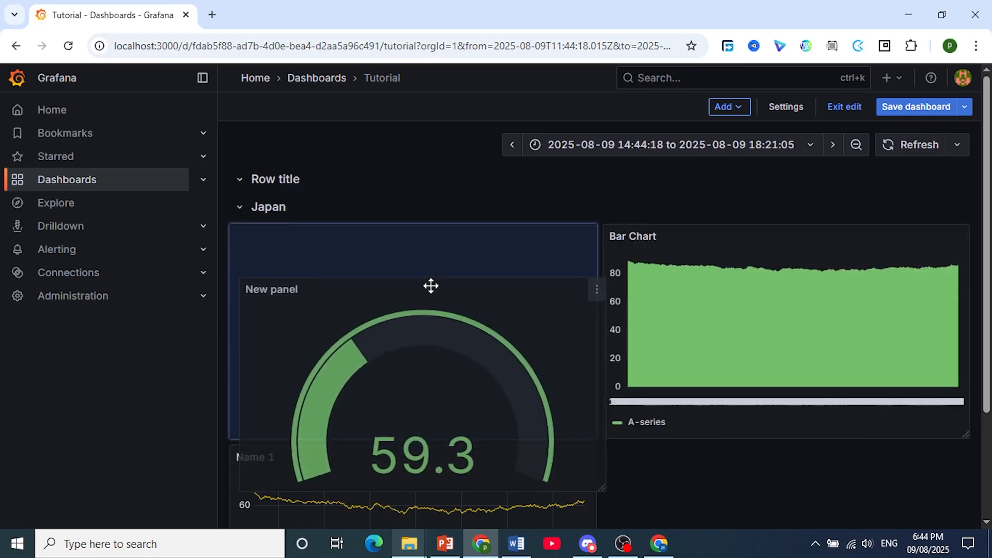
left_click_drag(430, 285, 693, 415)
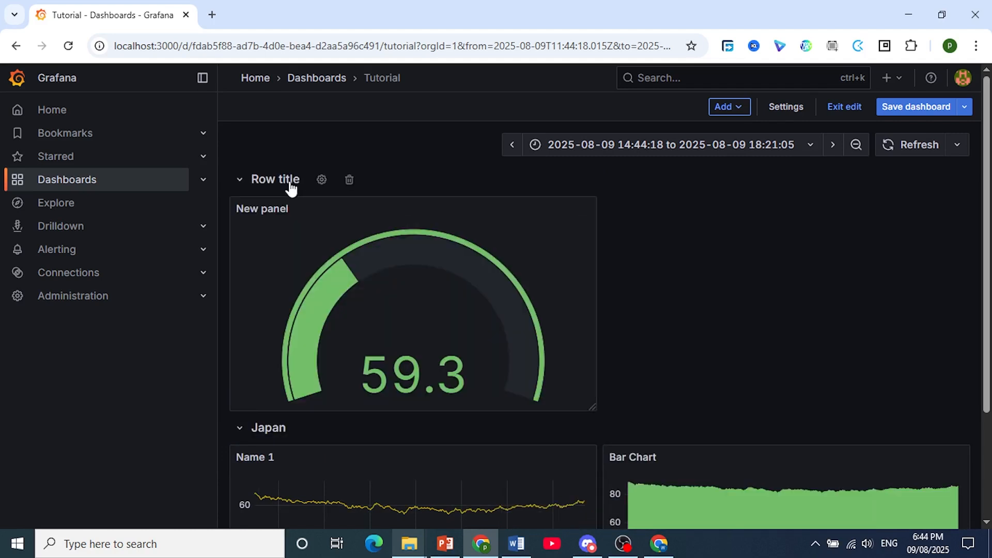
Step: Set the new row's title to '2' via Row options and update it
left_click(321, 179)
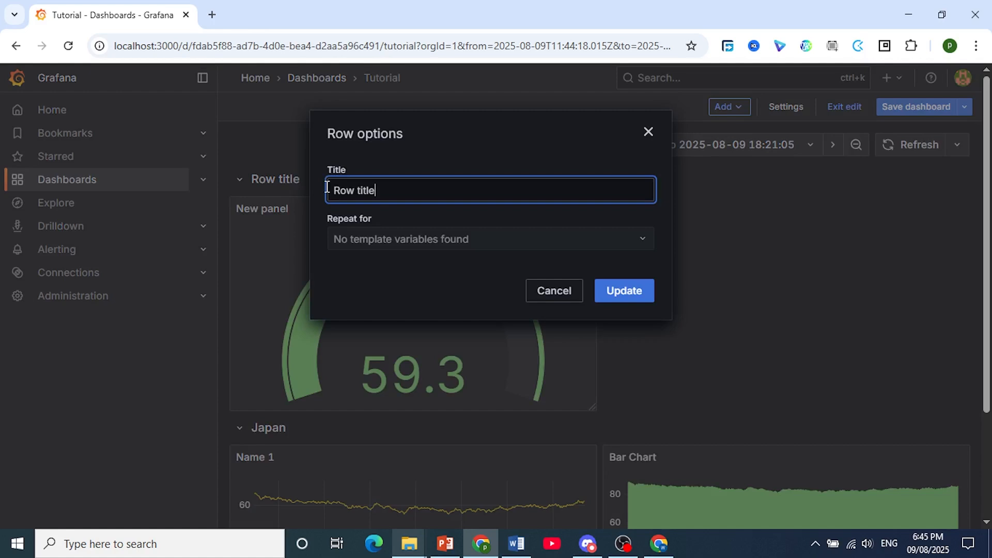
type("2")
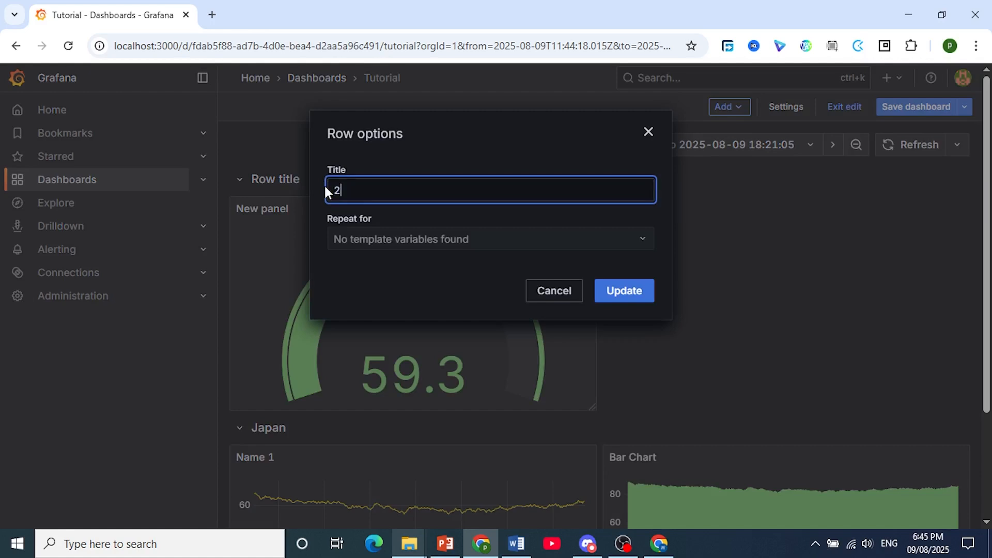
left_click(622, 290)
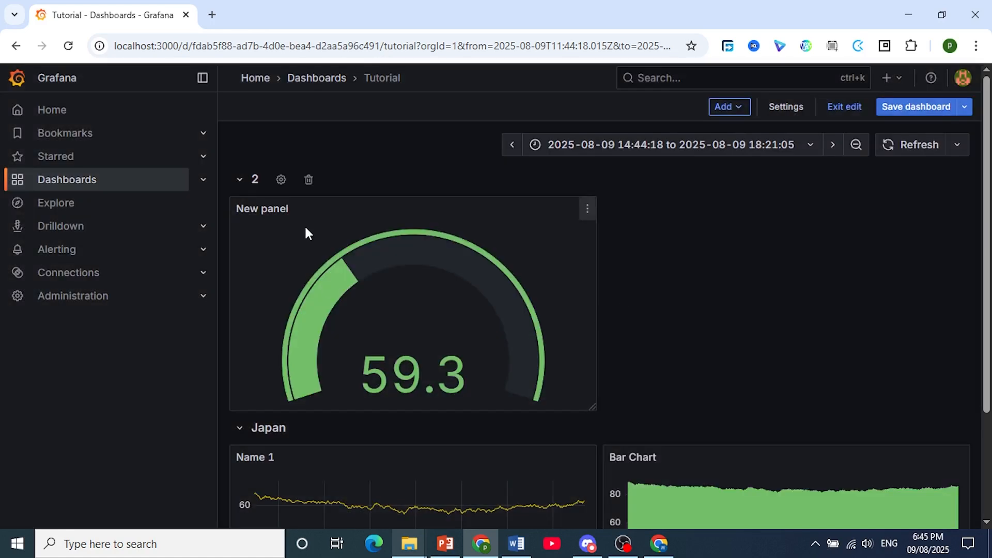